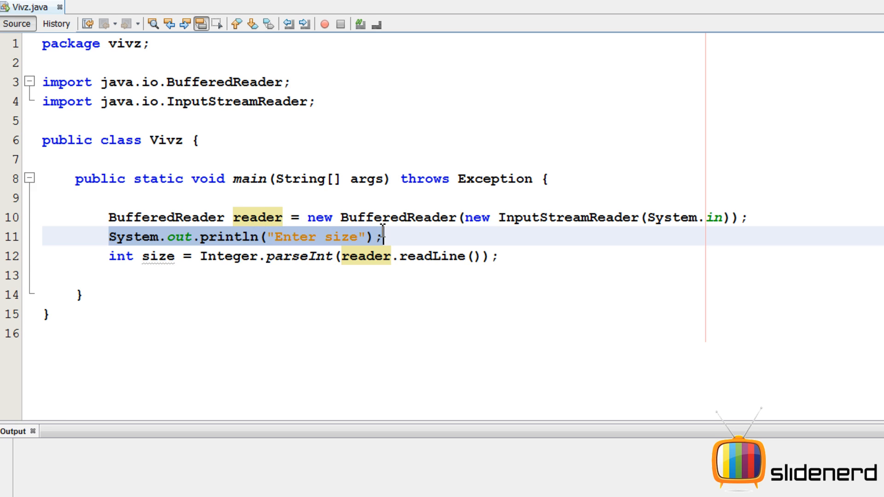
Step: Add System.out.print("*"); below the size parseInt line and run the file
click(381, 237)
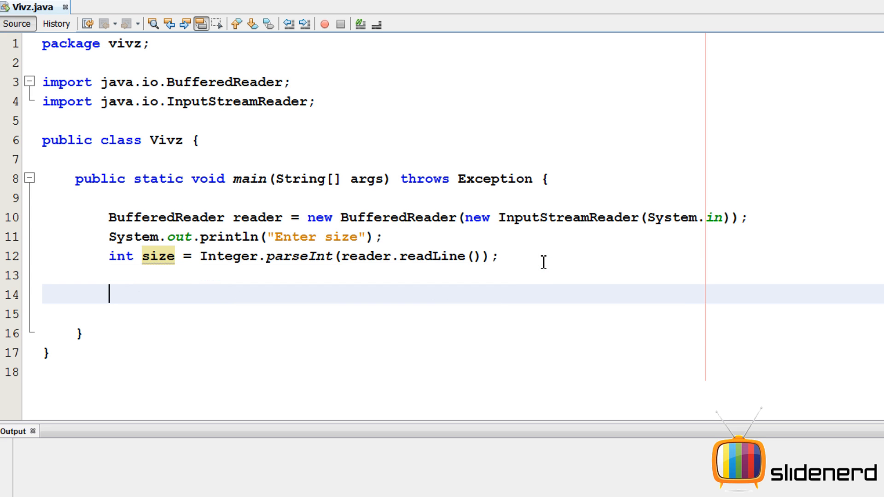
scroll(down, 3)
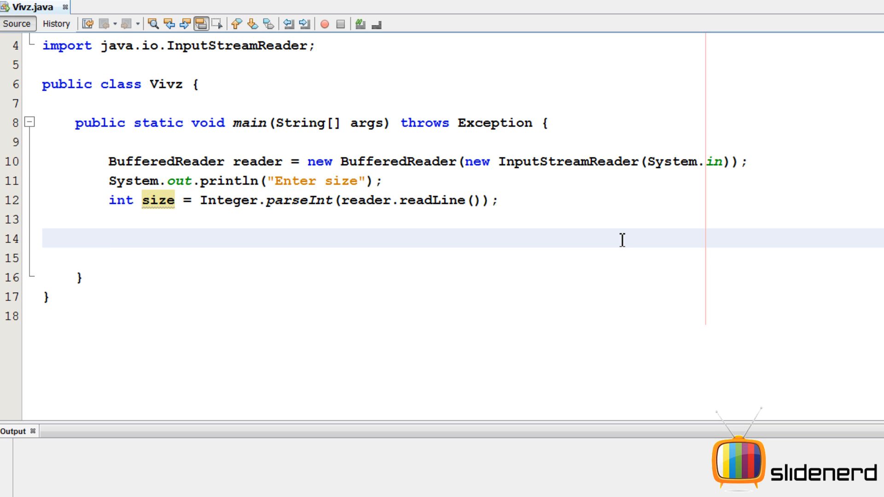
text(System.ou)
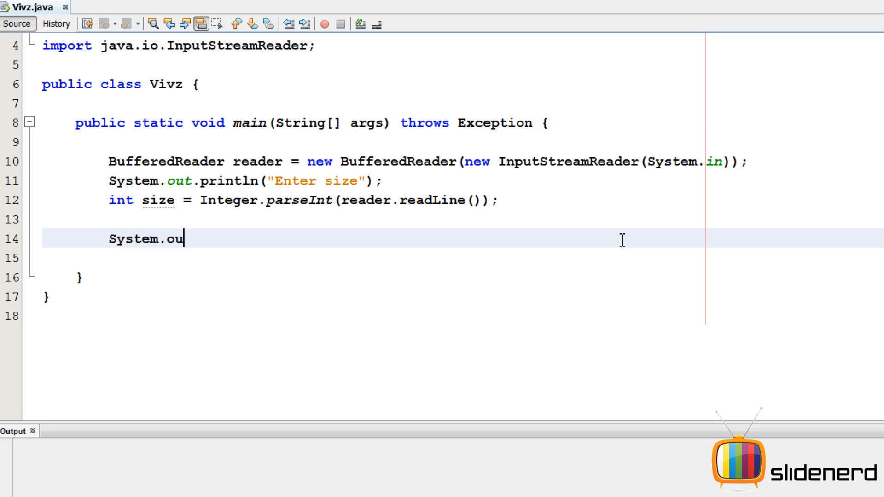
text(t.print("");)
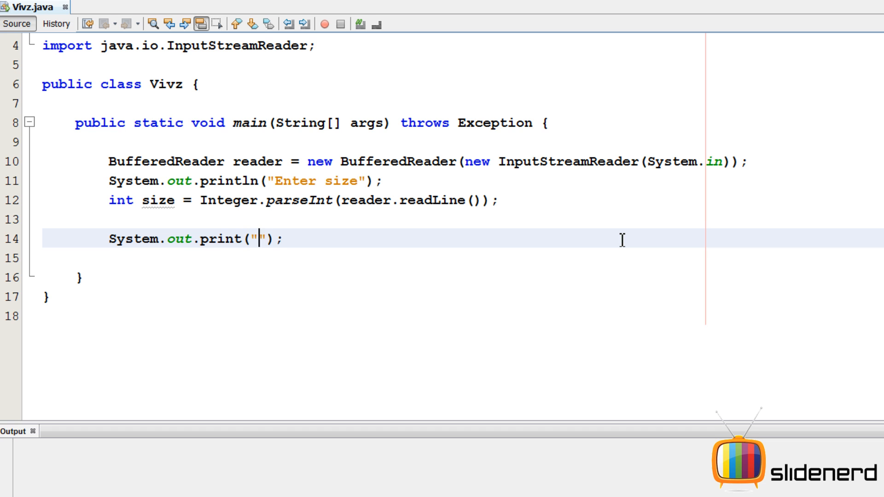
text(*)
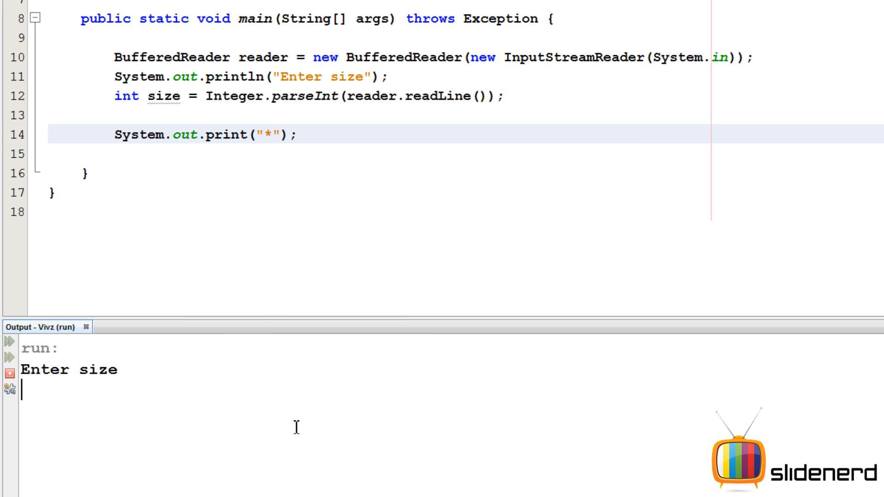
Step: Enter 4 to see one star, then wrap the print in for(int j=1;j<=size;j++) with braces
text(4)
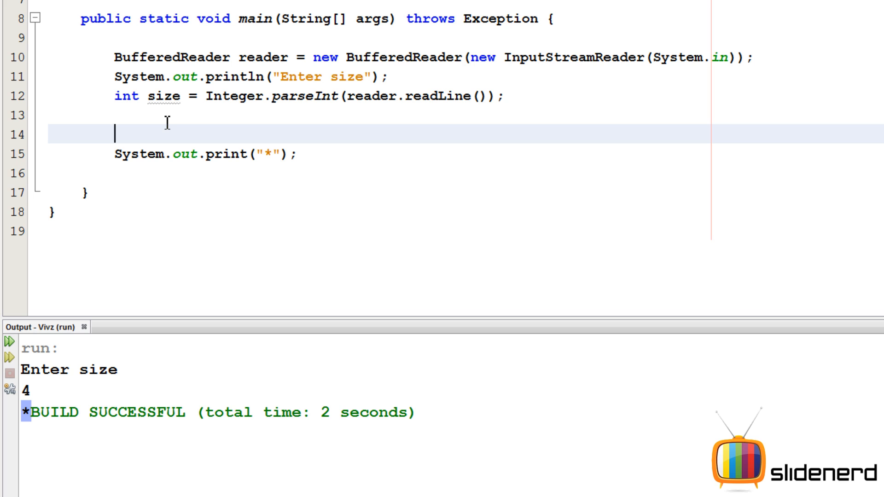
text(for(int)
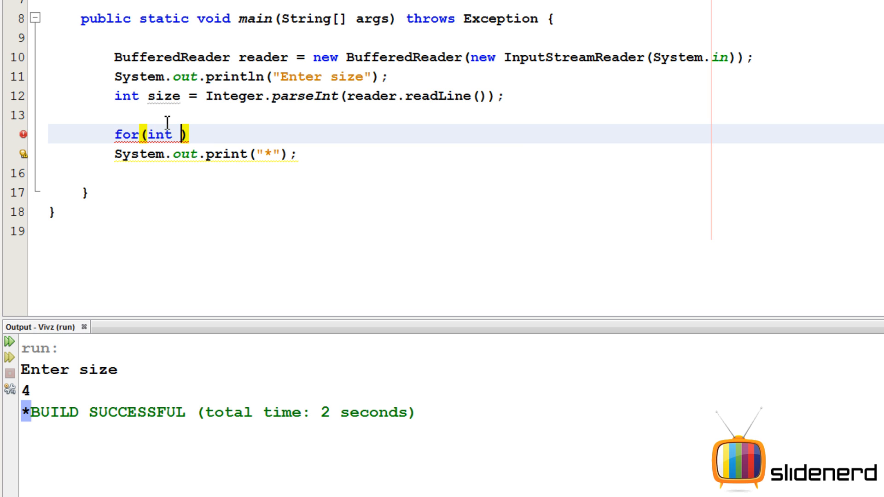
text(j=0;)
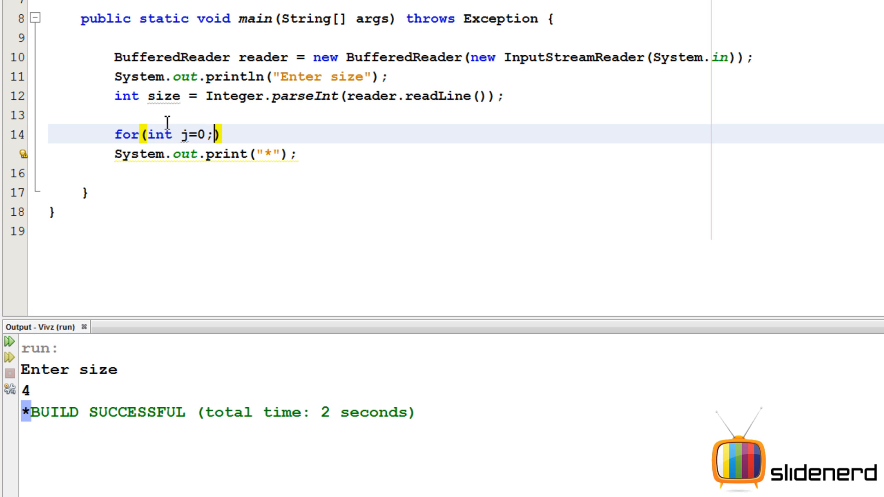
text(1)
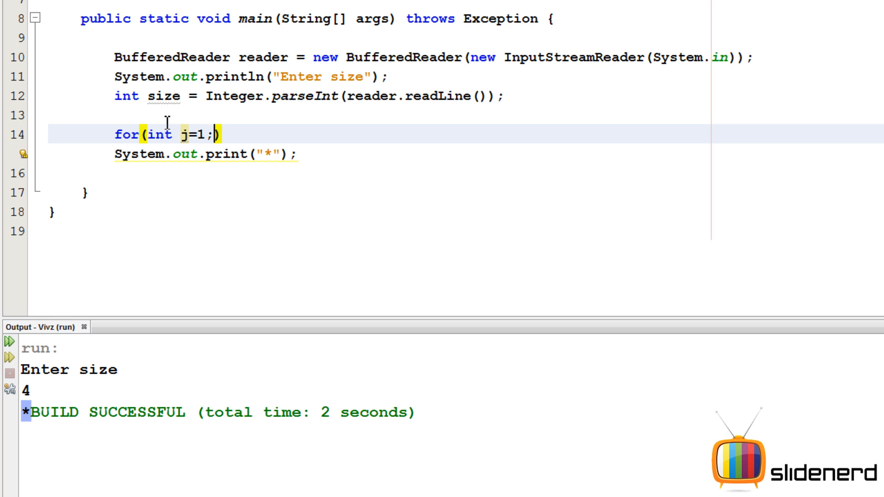
text(j<=s)
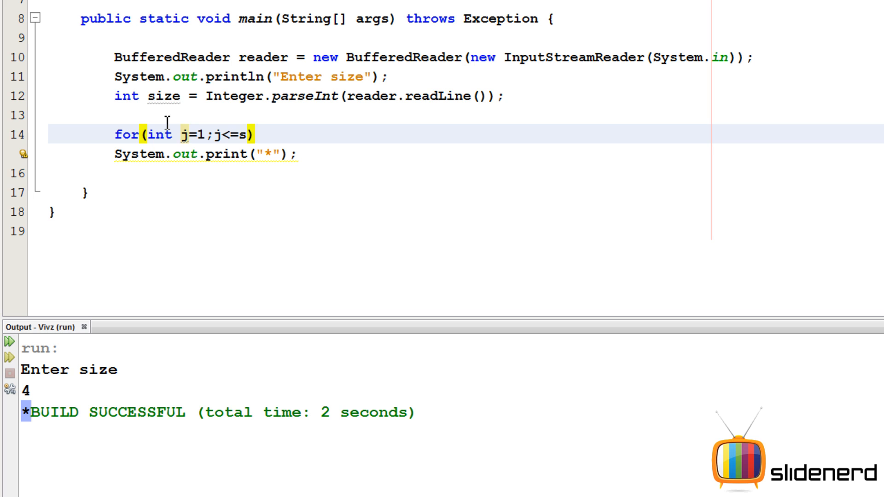
text(ize;j++)
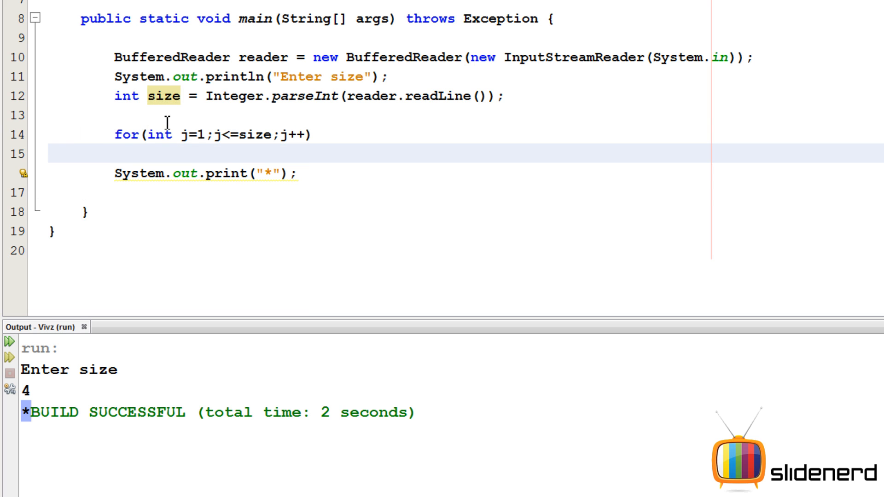
text({)
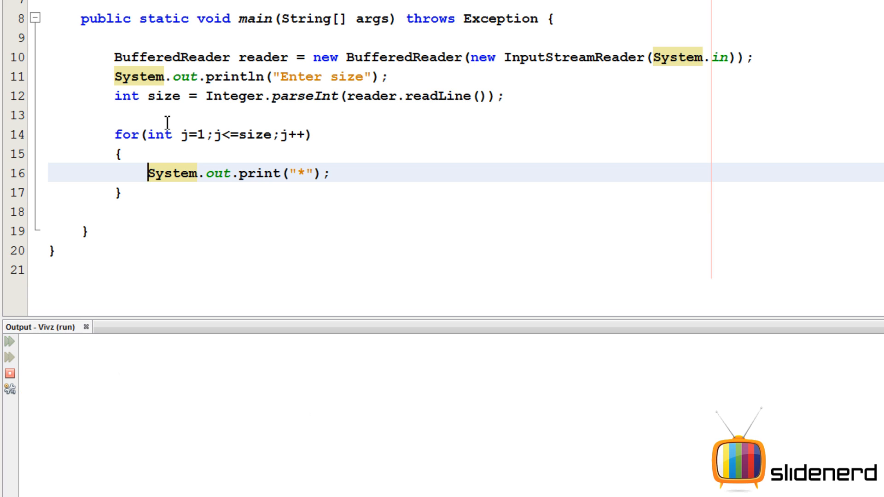
Step: Enter 4 to get four stars, then enclose the star loop in for(int i=1;i<=size;i++)
text(4)
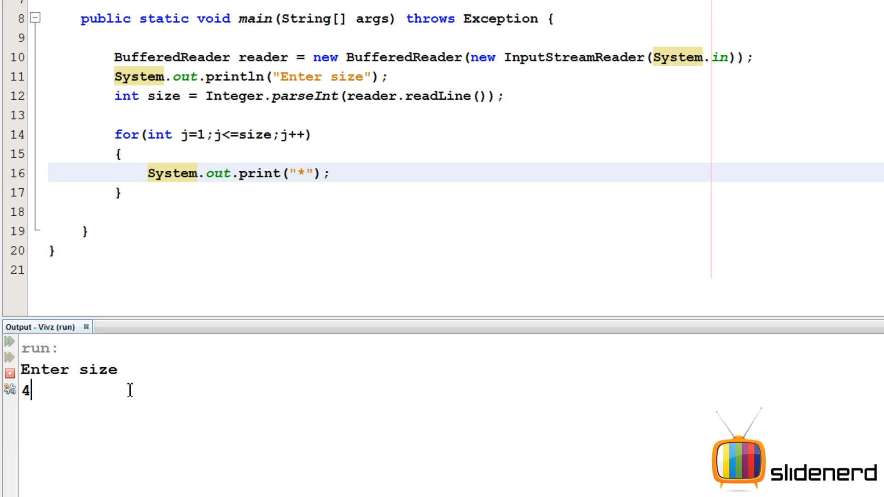
key(enter)
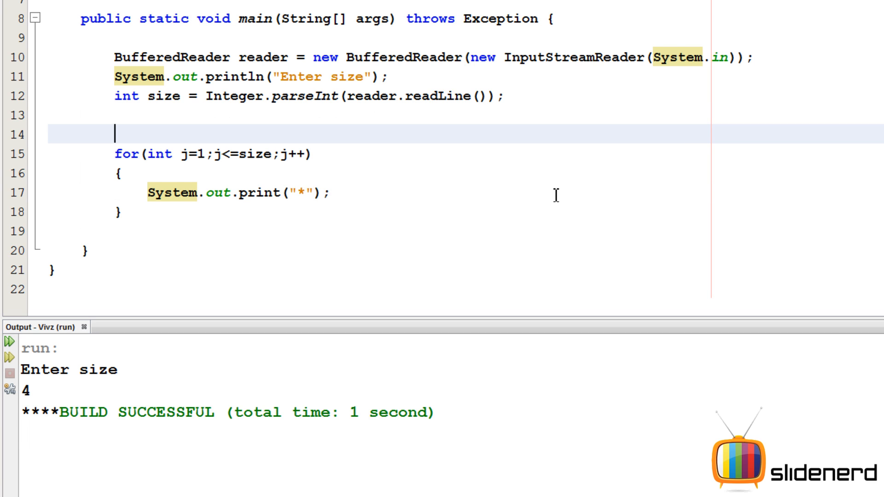
text(for()
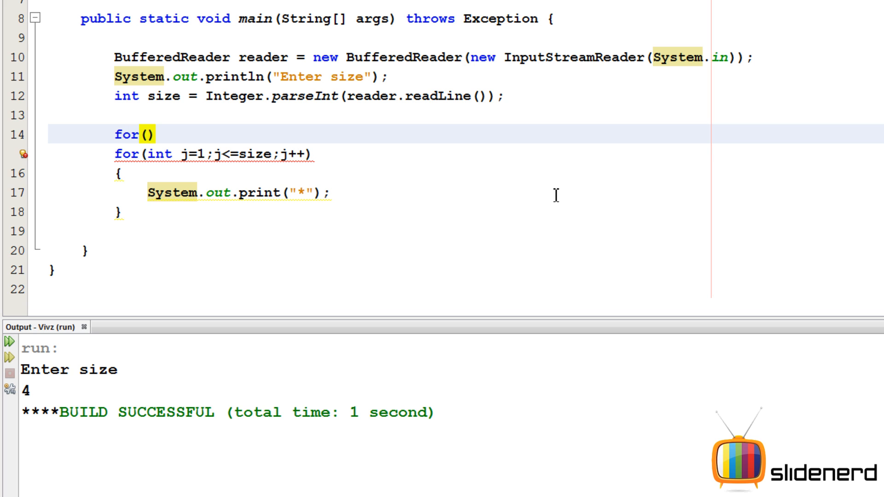
text(int i=0)
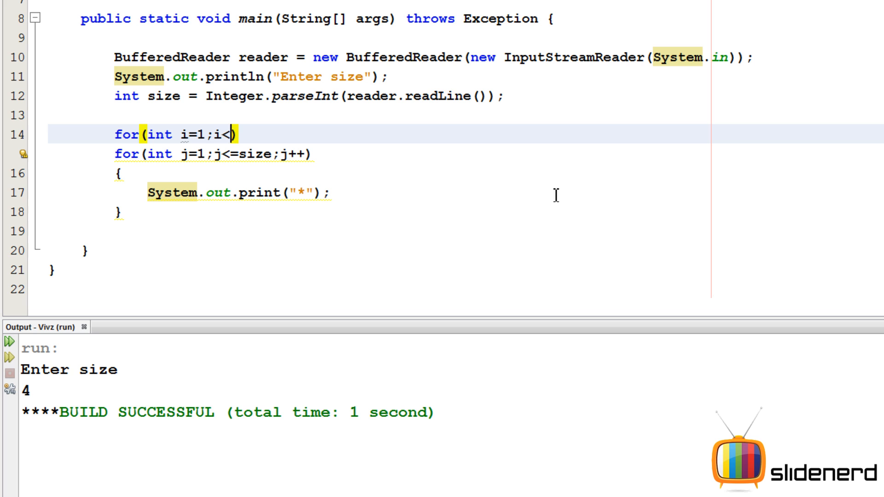
text(=size;i++)
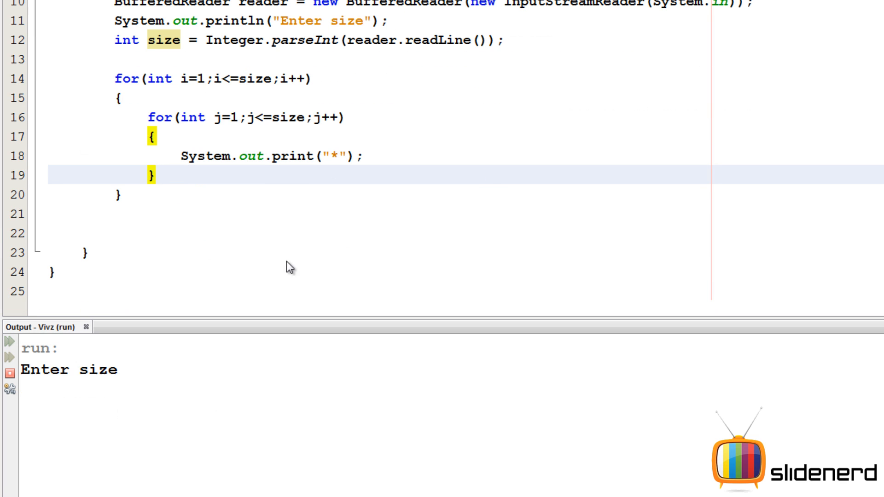
Step: Enter 4 to get sixteen stars, then add System.out.println(); after the inner loop
text(4)
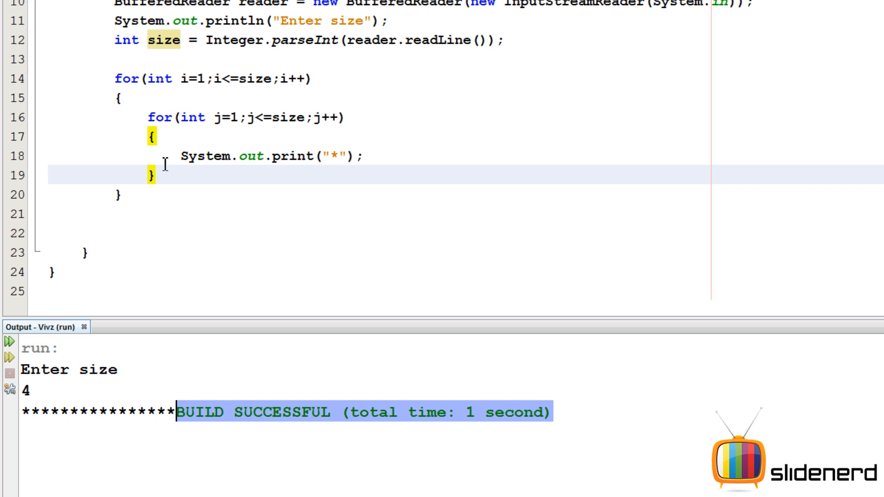
text(Syte)
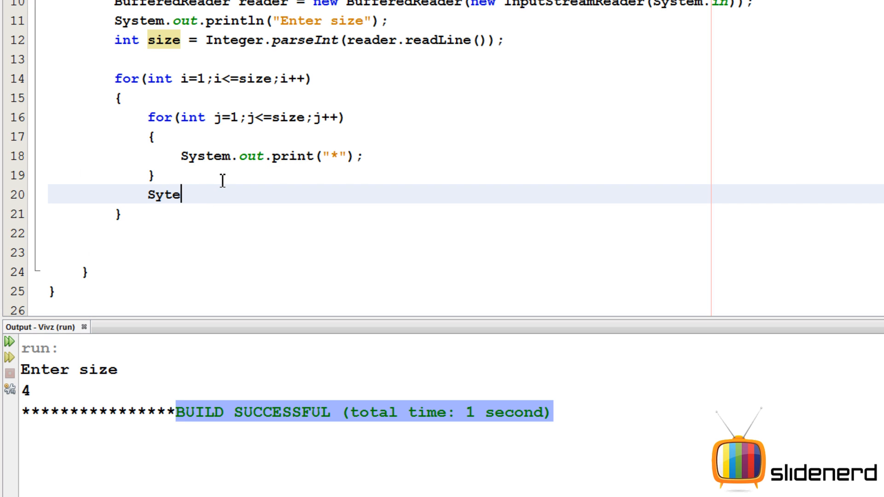
text(System.out.)
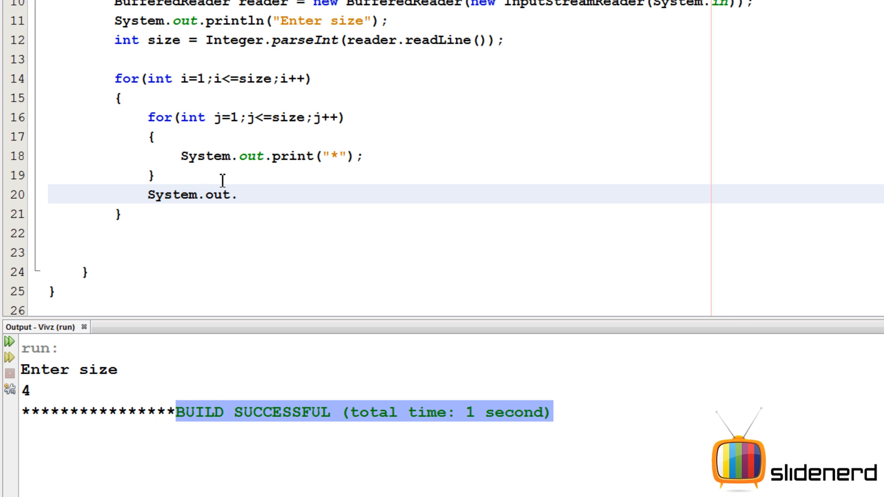
text(print();)
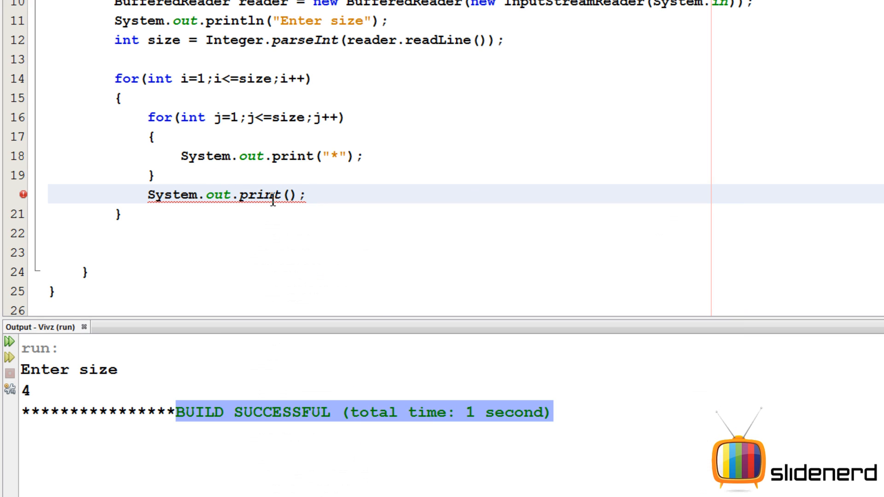
text(ln)
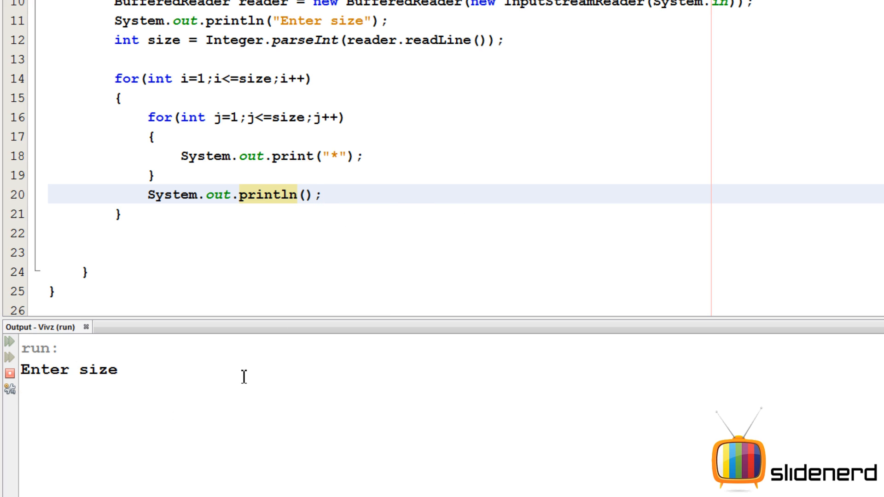
Step: Enter 4 to get a 4x4 star square, then start an if(j<=i) condition before the star print
text(4)
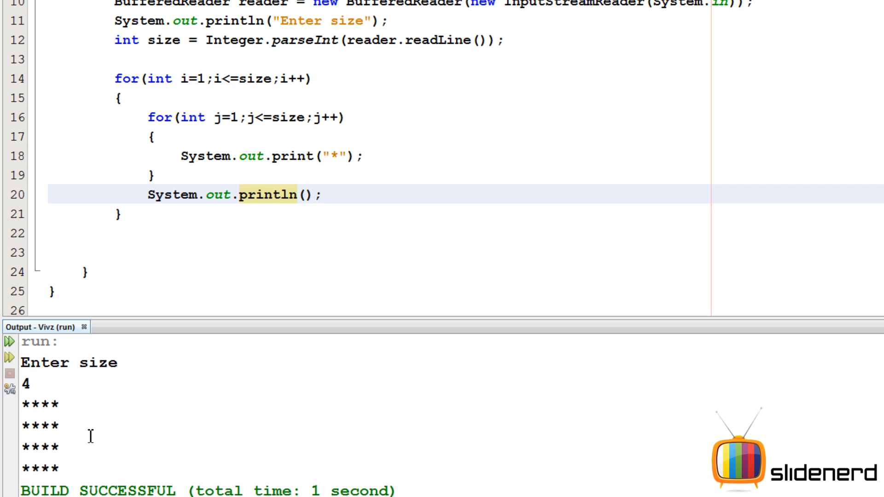
mouse_move(186, 127)
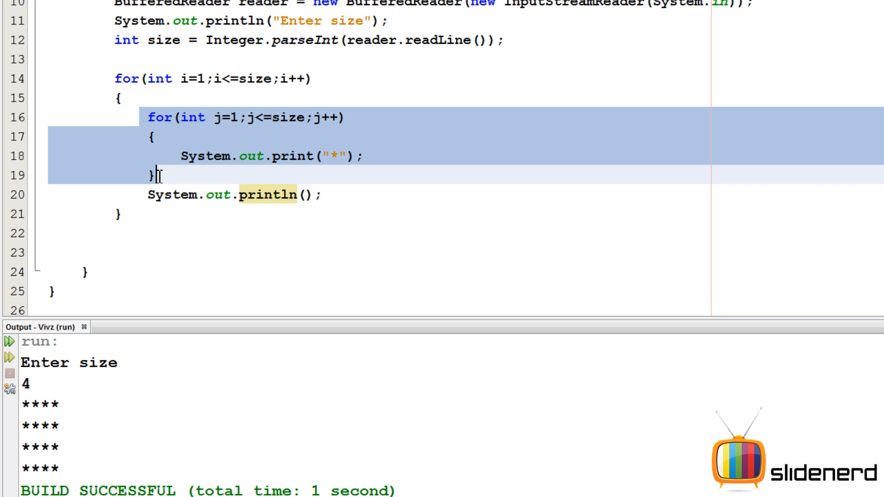
click(338, 156)
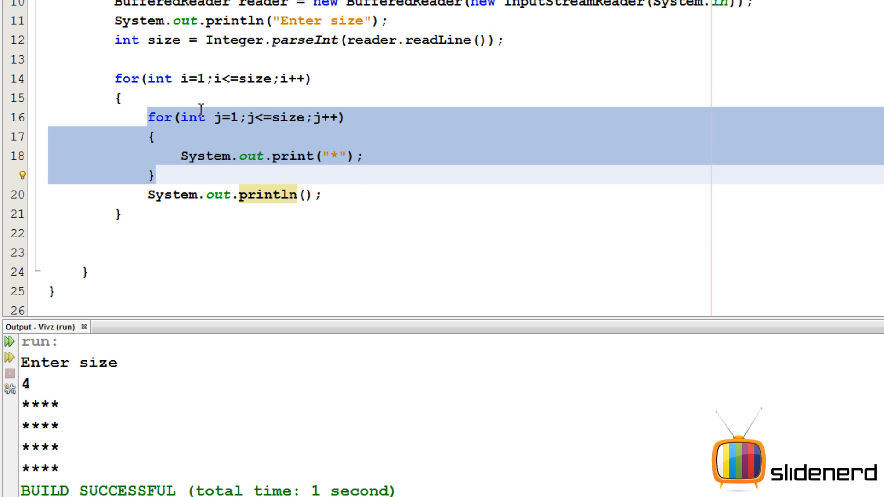
click(194, 78)
text(if)
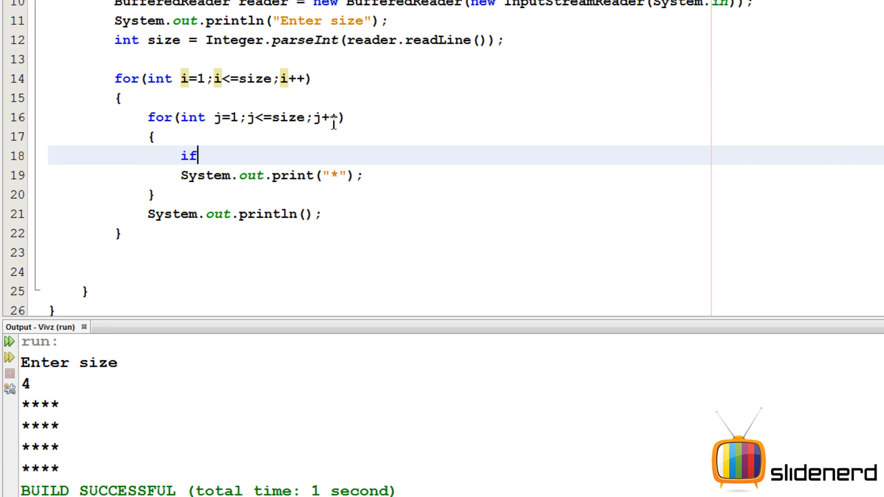
text(())
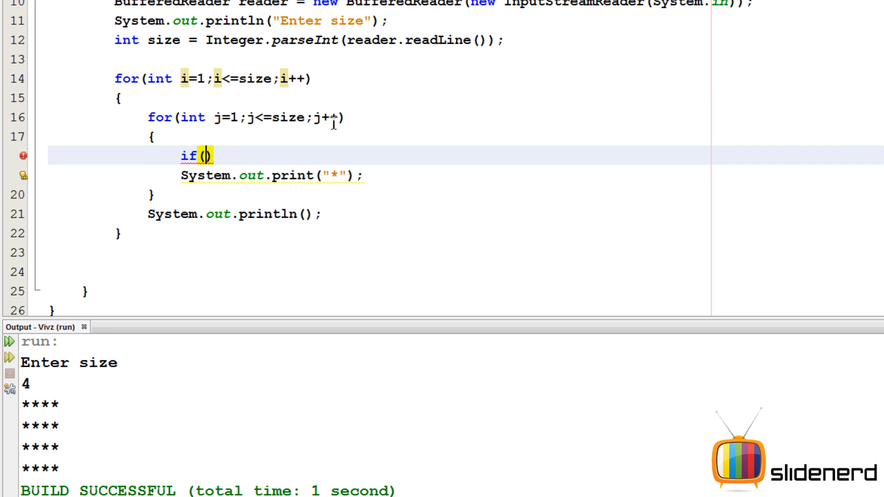
text(j<=i)
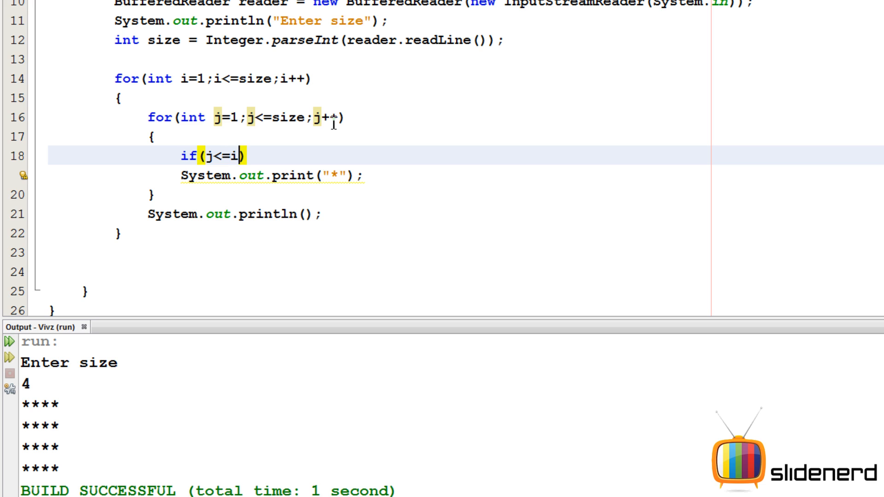